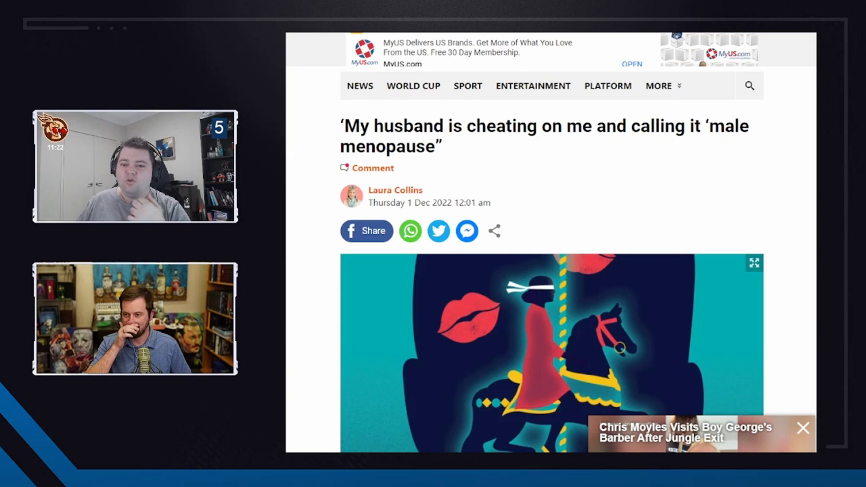
scroll("down", 3)
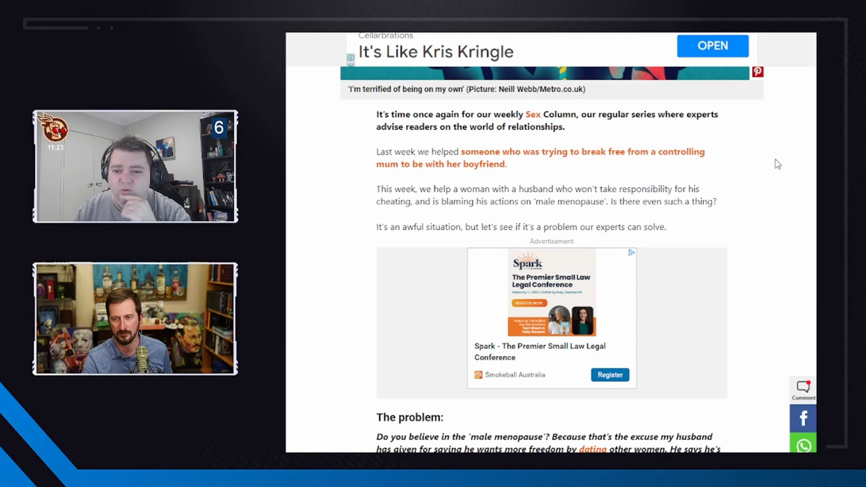
scroll("down", 3)
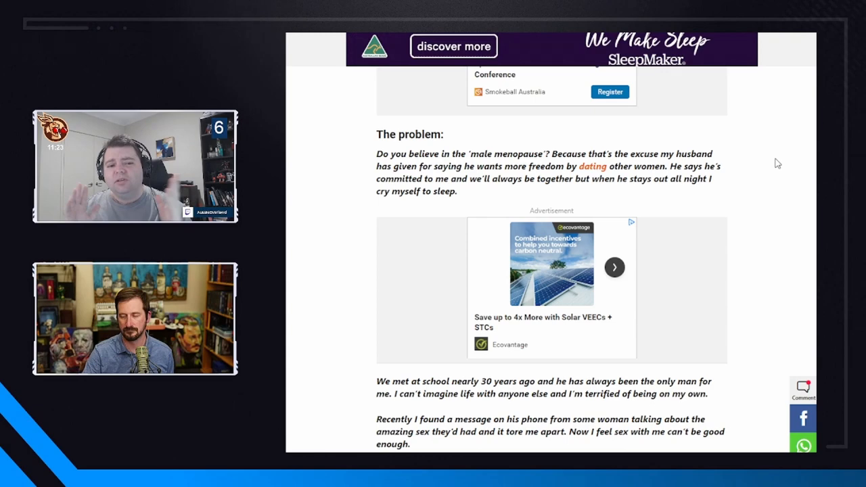
scroll("down", 3)
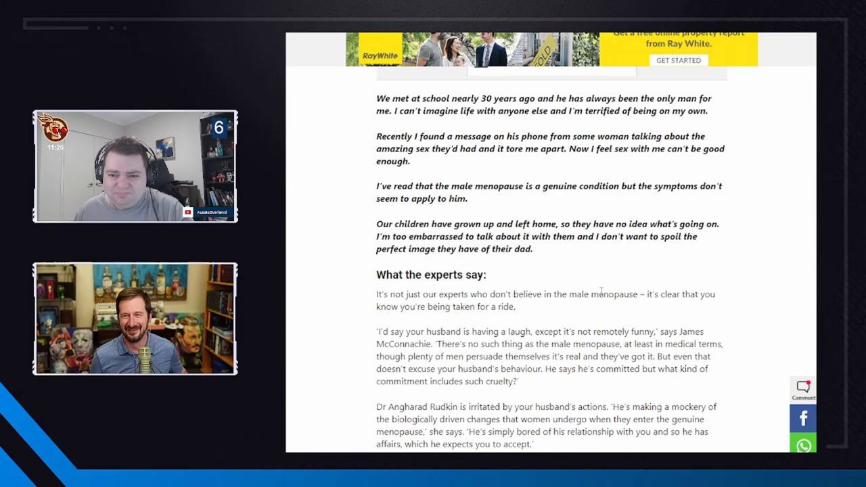
scroll("down", 3)
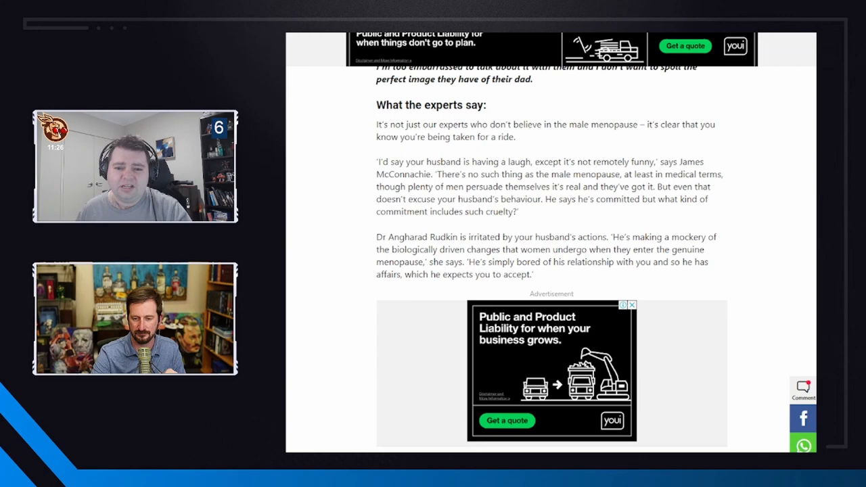
scroll("down", 3)
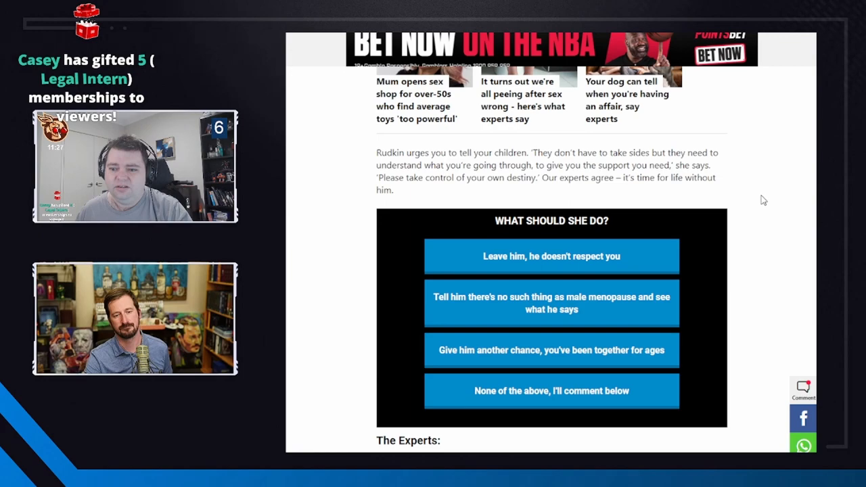
scroll("down", 3)
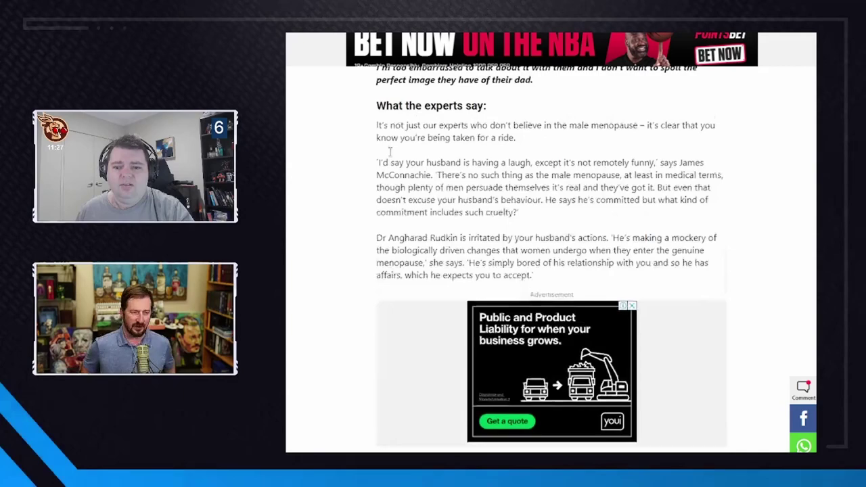
scroll("up", 3)
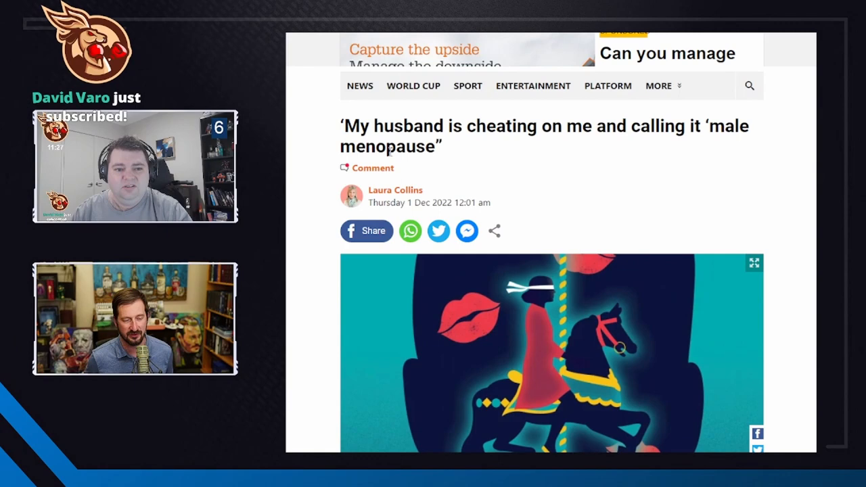